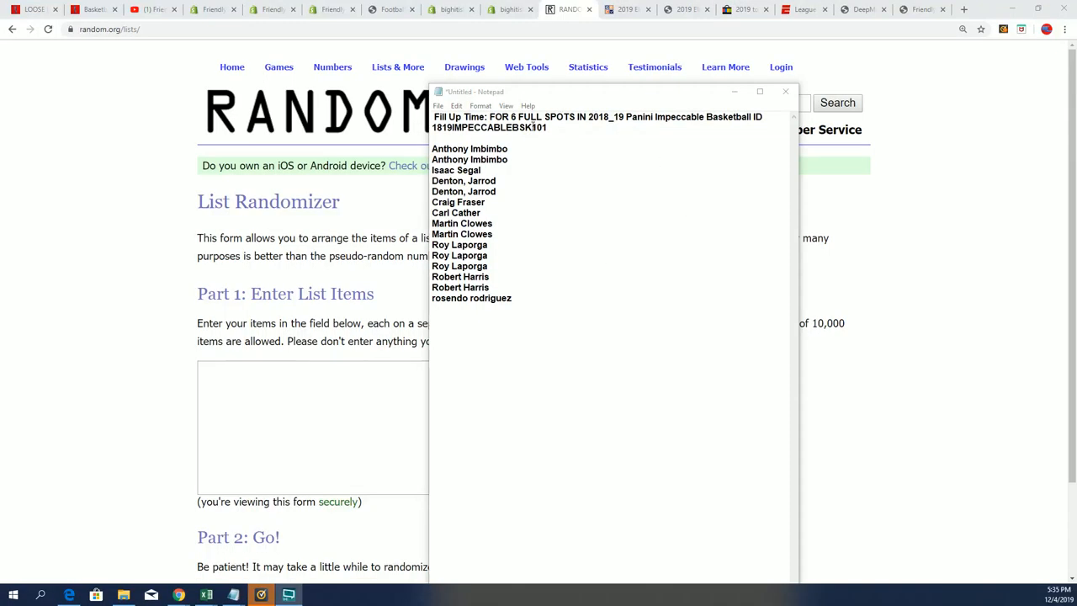
Step: Copy all 15 entrant names from the Notepad list
{"action": "left_click_drag", "start_coordinate": [431, 180], "coordinate": [511, 298]}
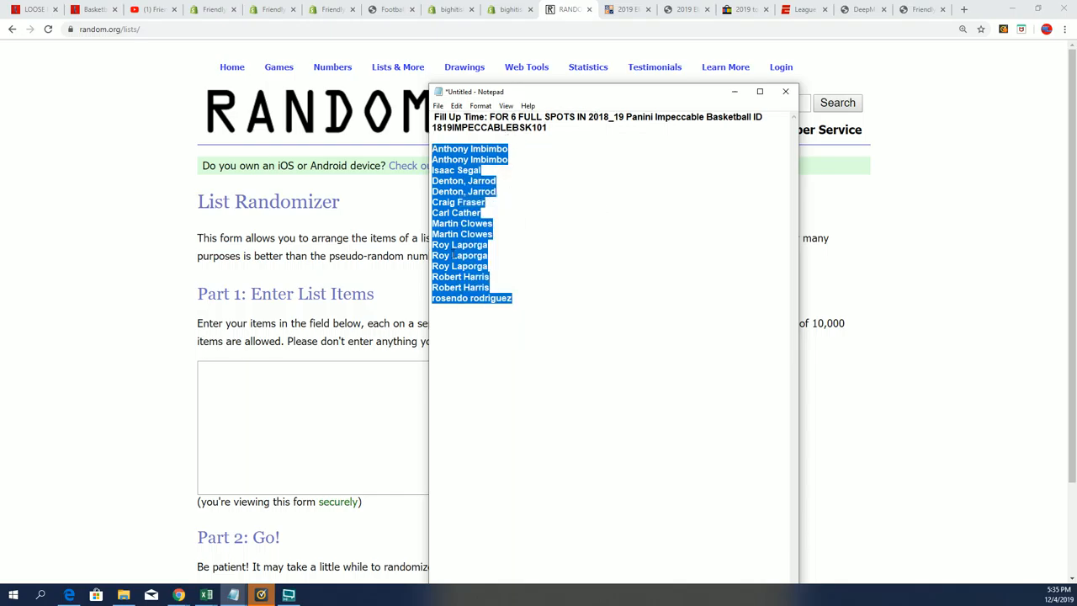
{"action": "right_click", "coordinate": [472, 270]}
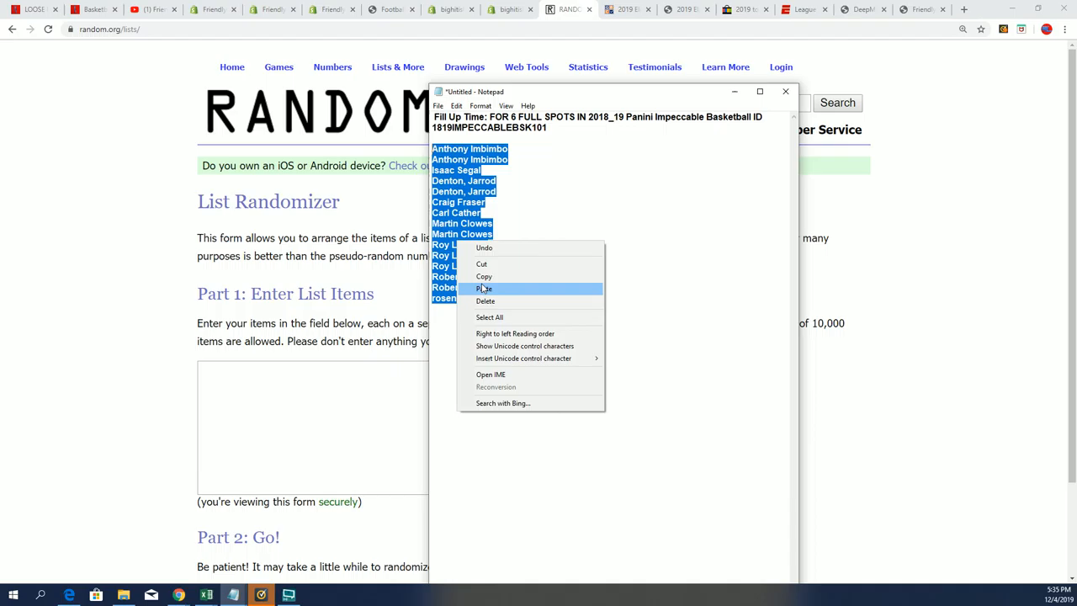
{"action": "left_click", "coordinate": [485, 290]}
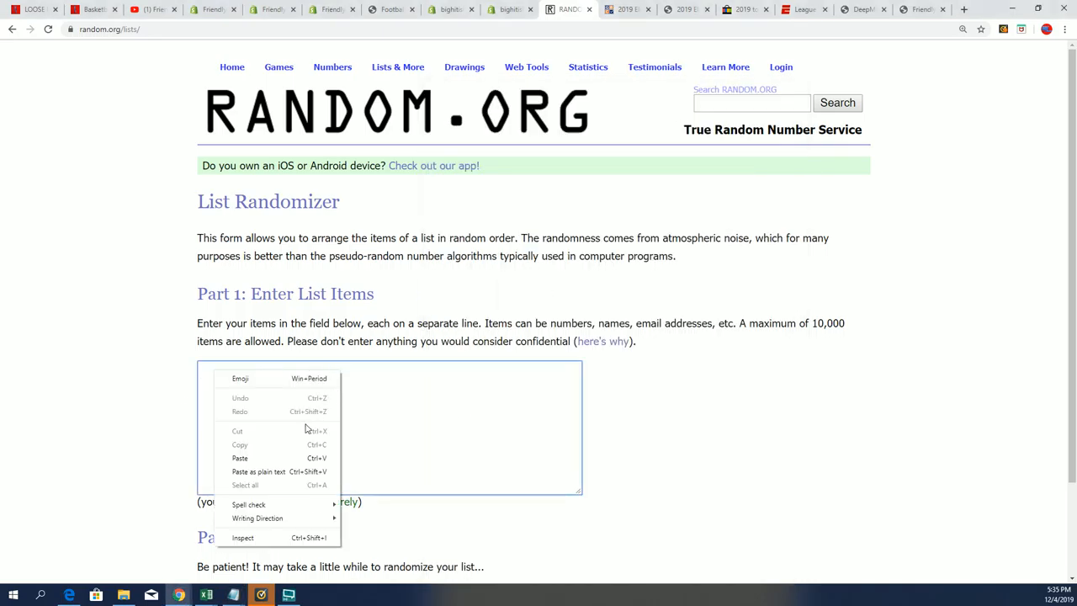
Step: Paste the names into the RANDOM.ORG list box and randomize them once
{"action": "left_click", "coordinate": [239, 458]}
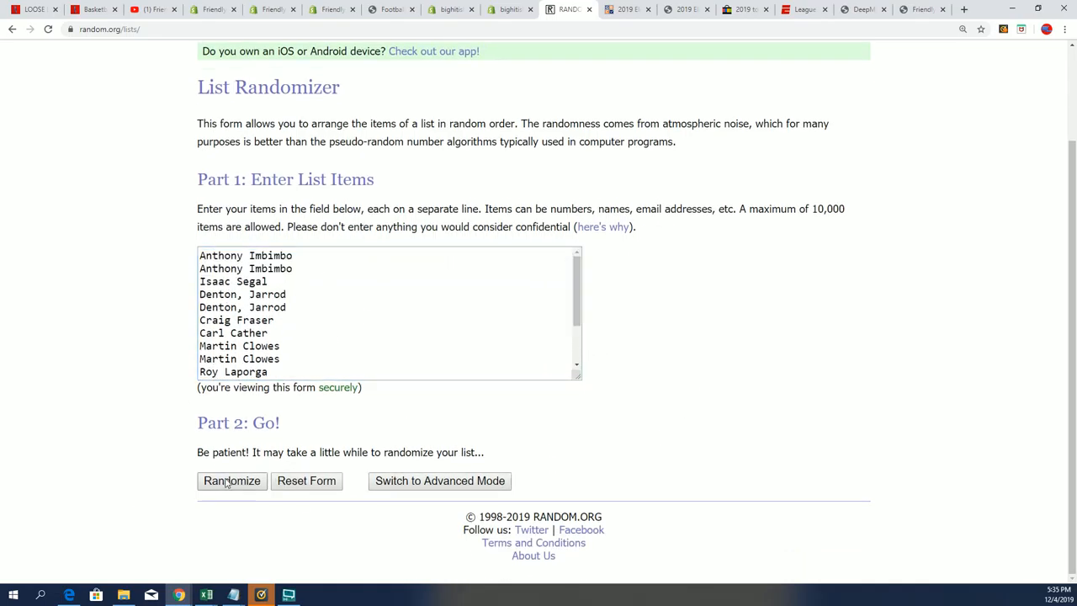
{"action": "left_click", "coordinate": [232, 481]}
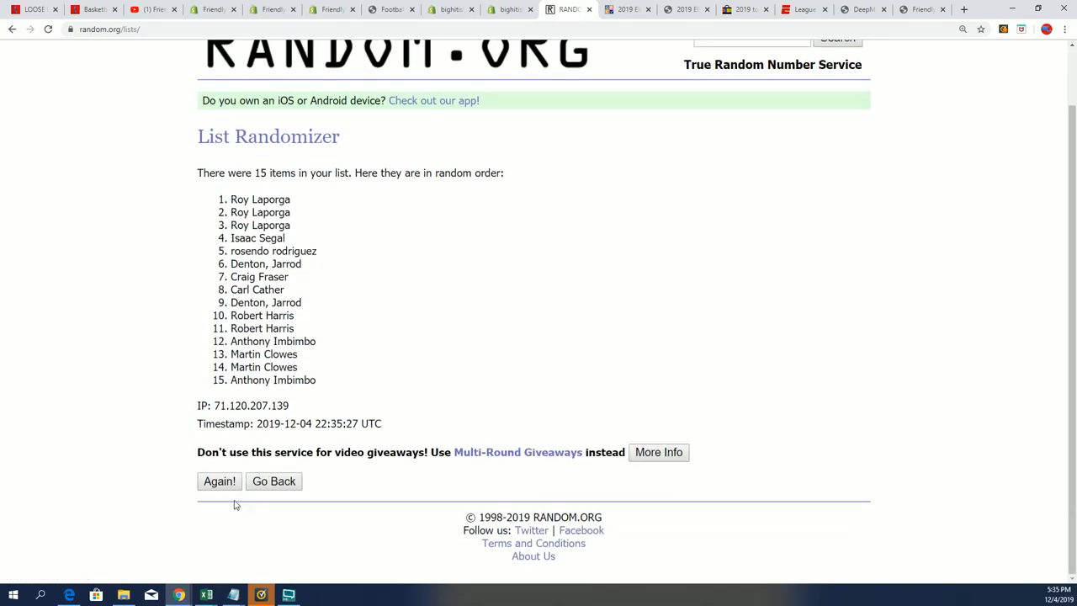
Step: Reshuffle the 15-name list with Again! until it has been randomized seven times
{"action": "left_click", "coordinate": [219, 481]}
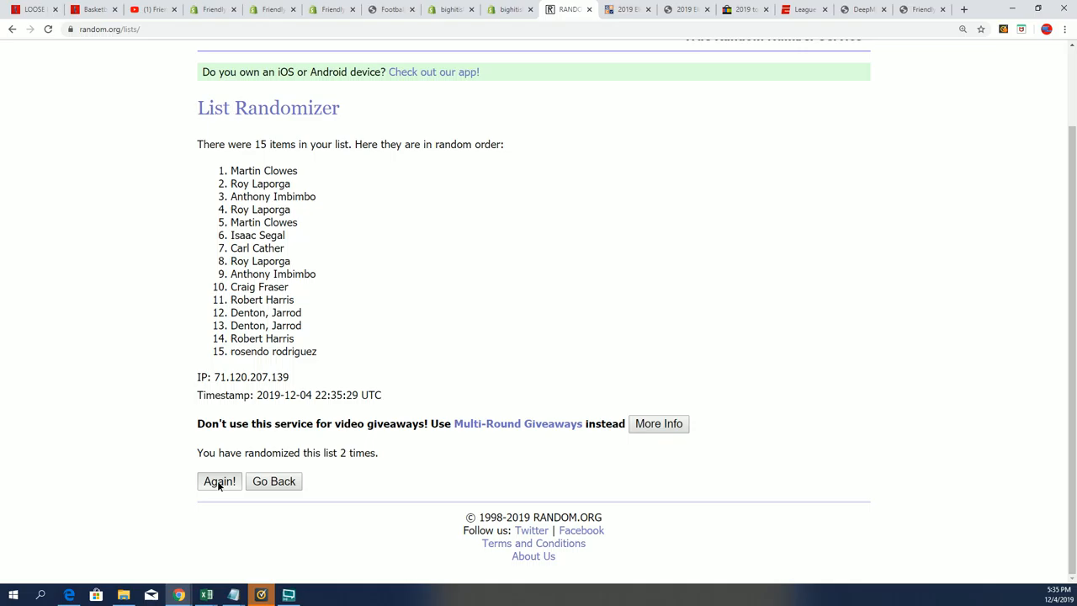
{"action": "left_click", "coordinate": [219, 481]}
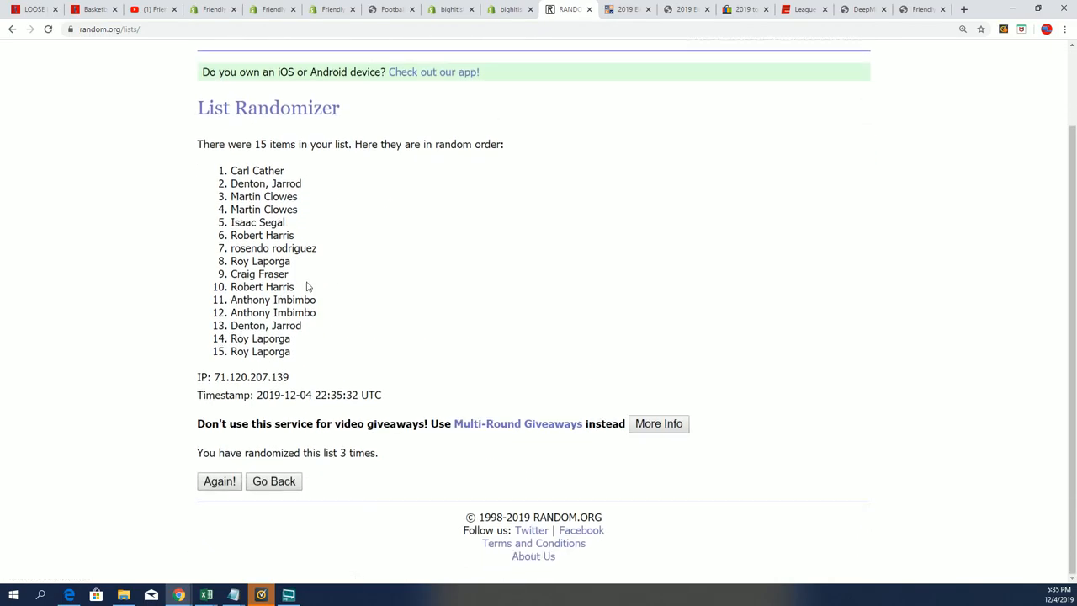
{"action": "left_click", "coordinate": [219, 481]}
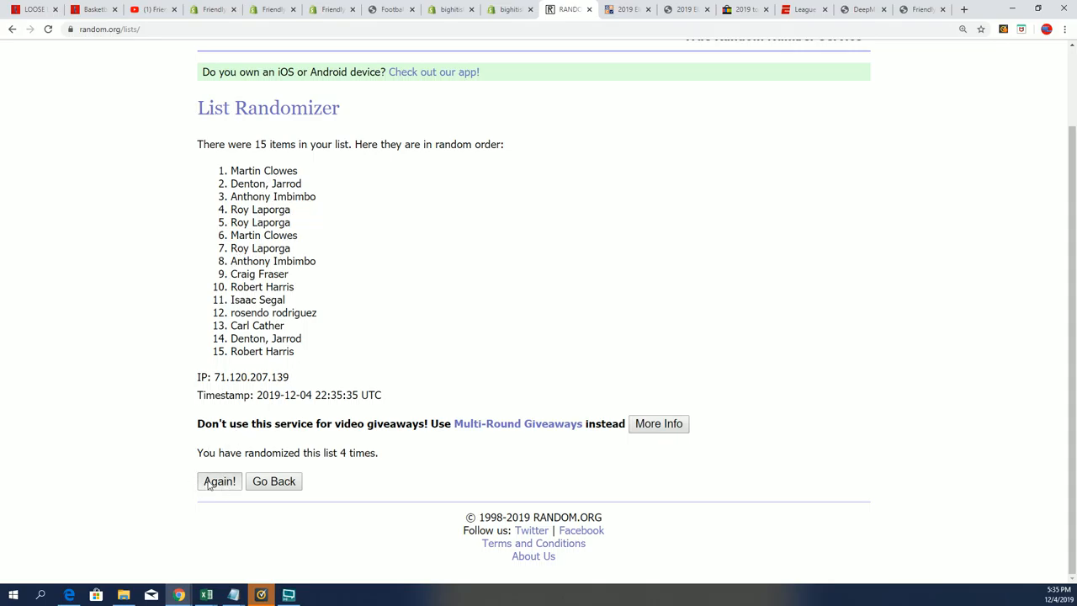
{"action": "left_click", "coordinate": [219, 481]}
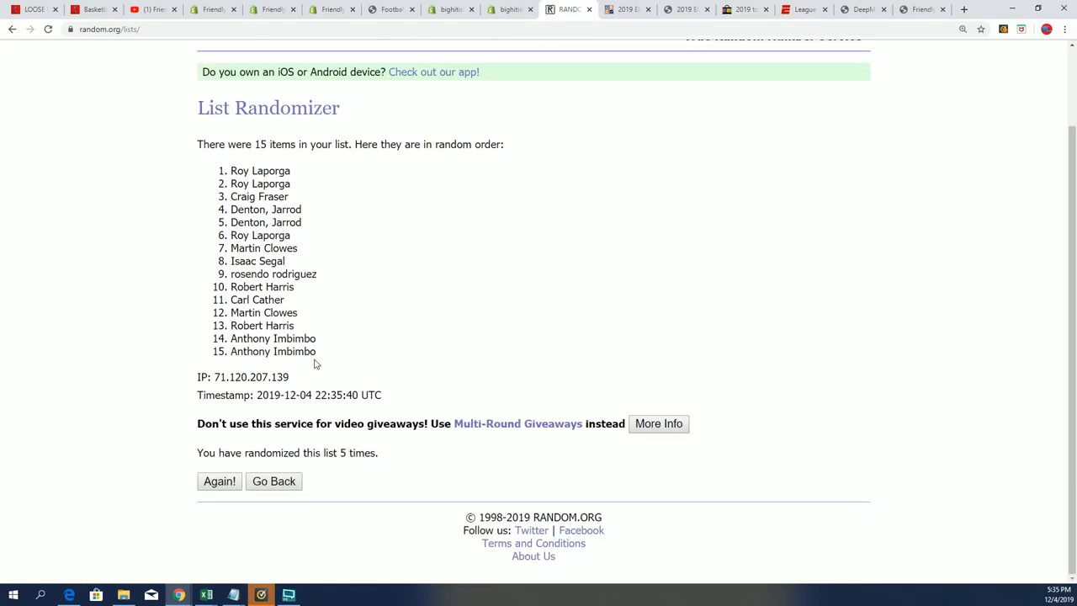
{"action": "mouse_move", "coordinate": [293, 394]}
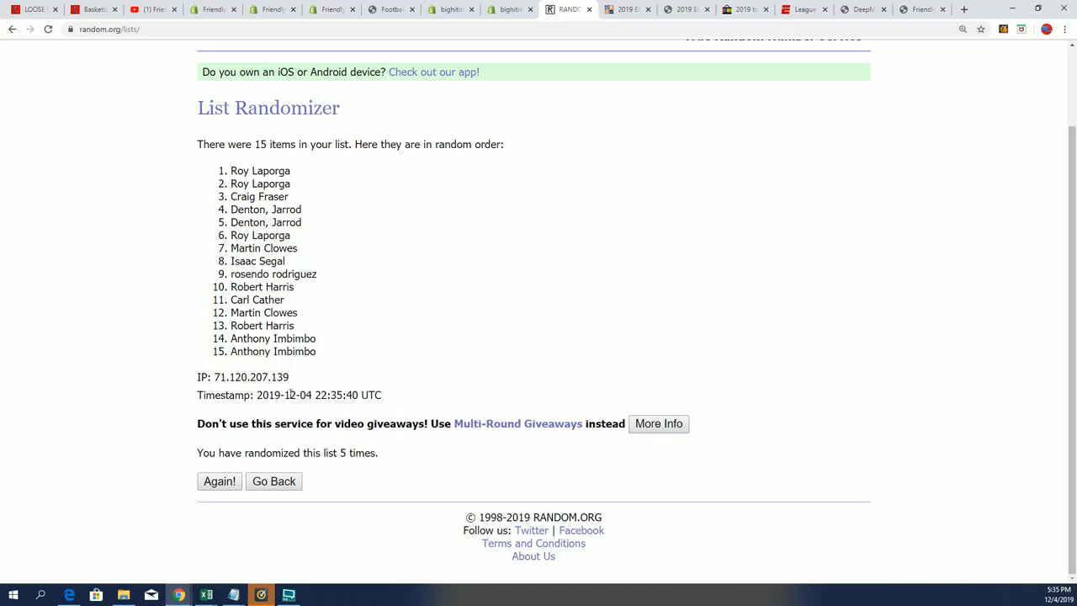
{"action": "mouse_move", "coordinate": [429, 353]}
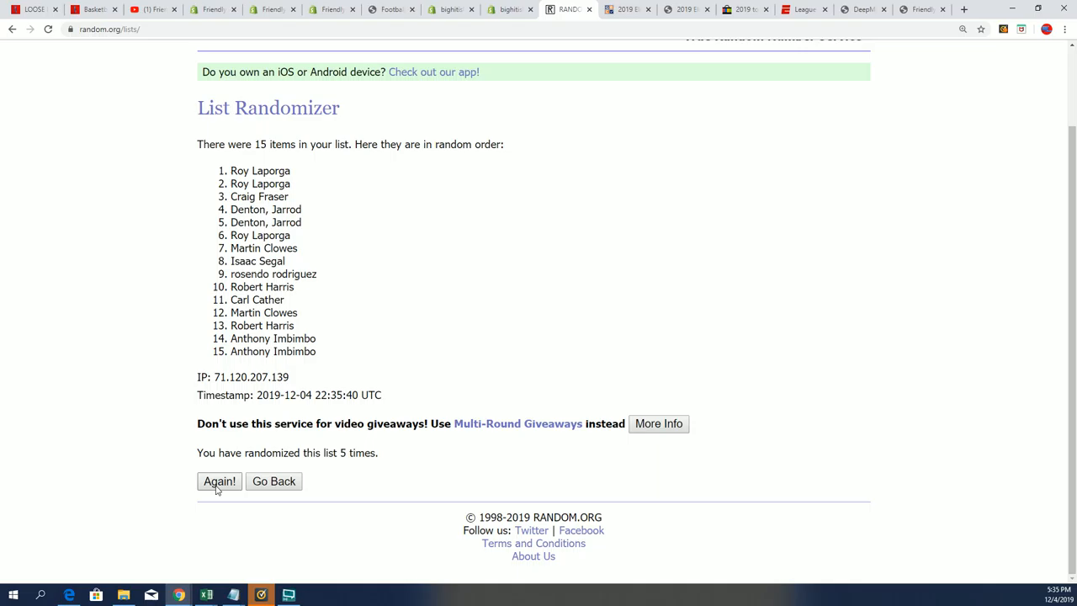
{"action": "mouse_move", "coordinate": [212, 498]}
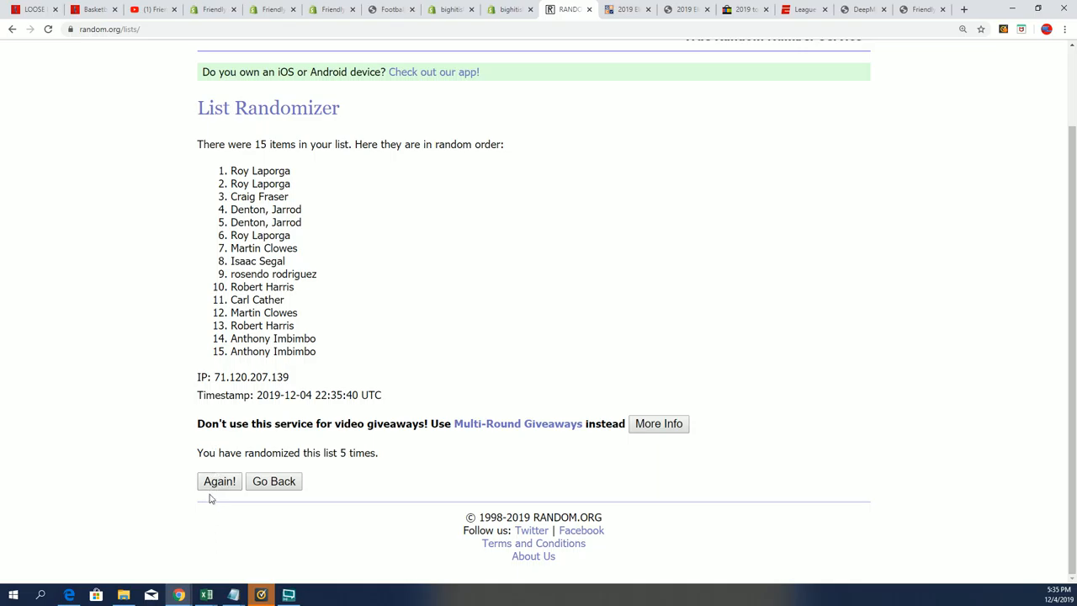
{"action": "left_click", "coordinate": [218, 481]}
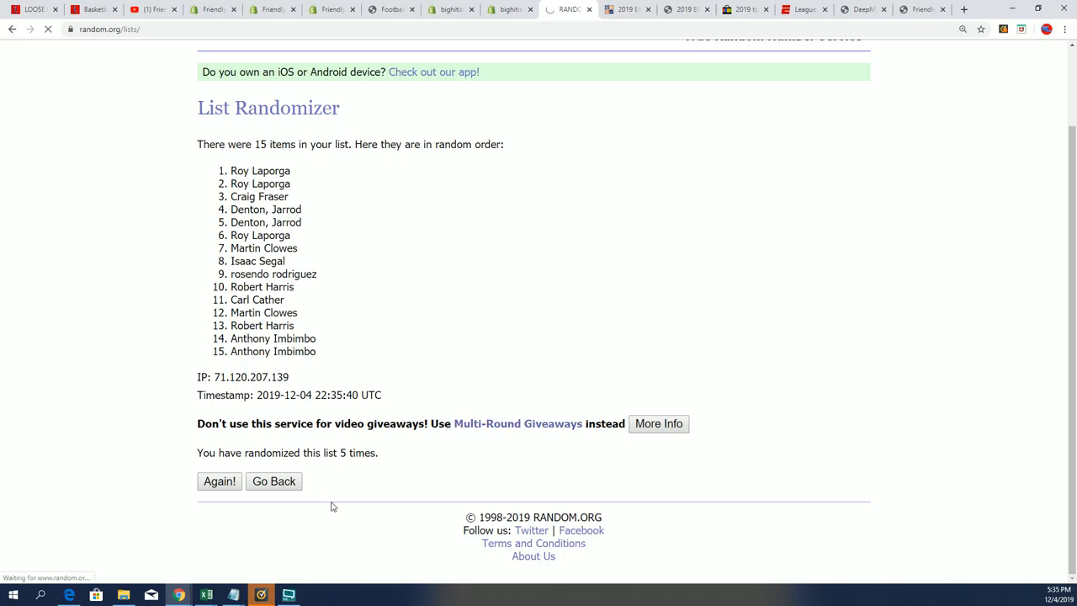
{"action": "left_click", "coordinate": [219, 481]}
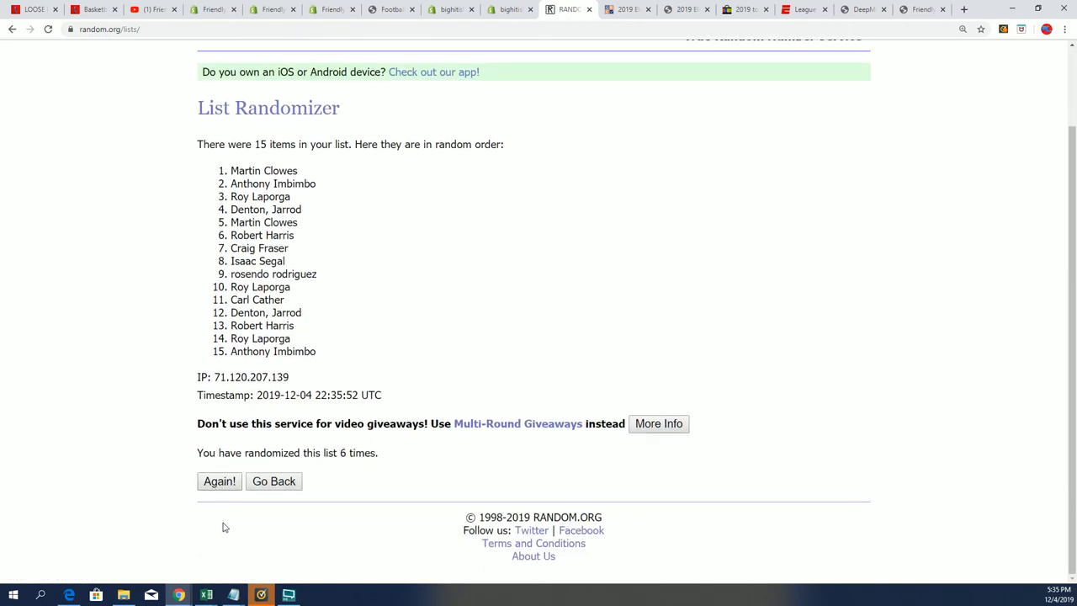
{"action": "left_click", "coordinate": [219, 481]}
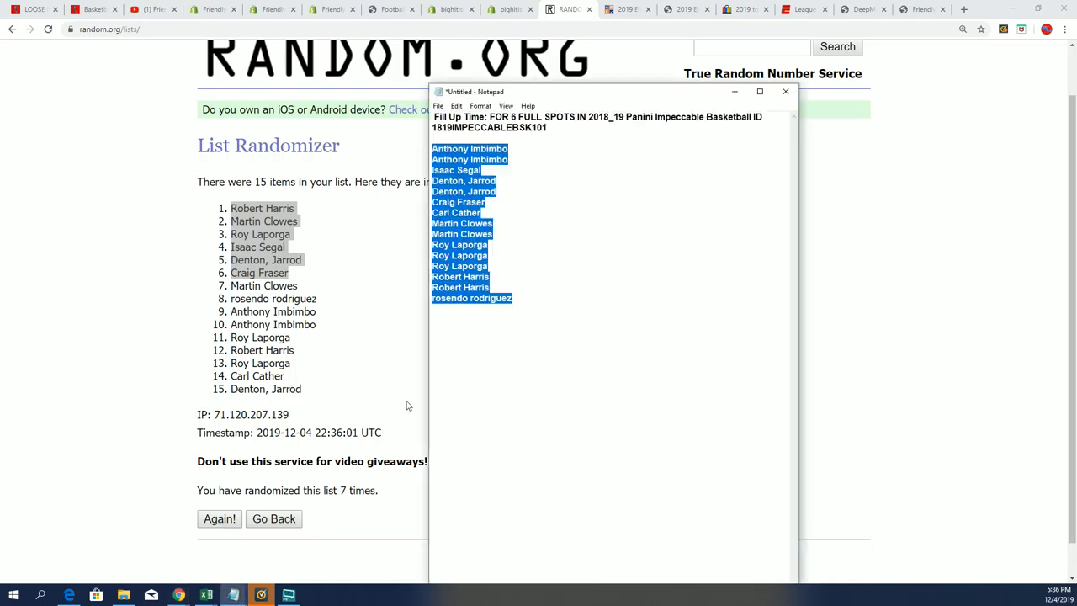
{"action": "mouse_move", "coordinate": [295, 209]}
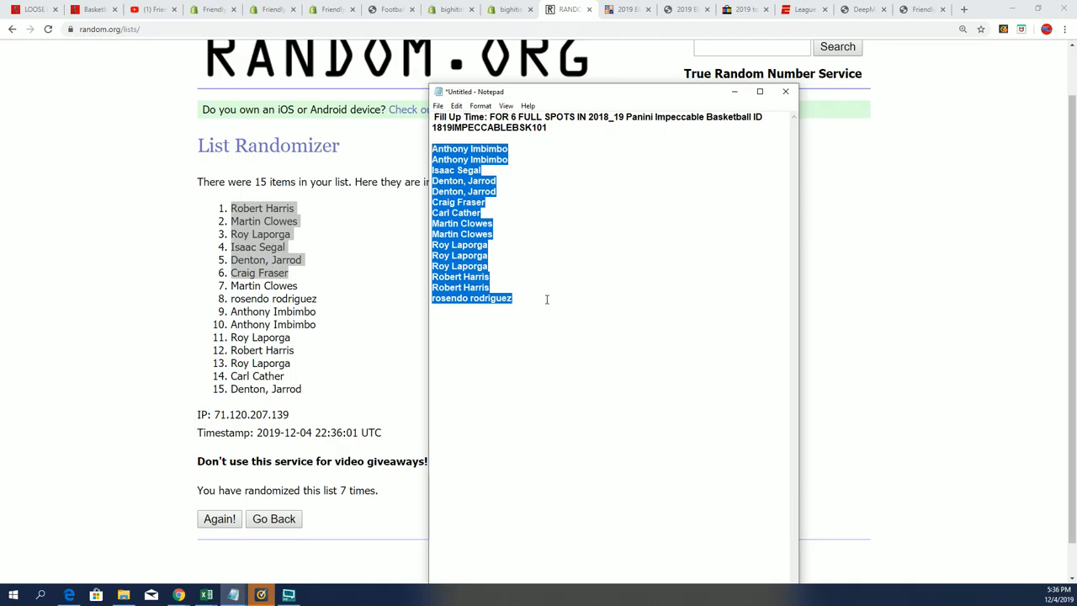
{"action": "left_click", "coordinate": [583, 293]}
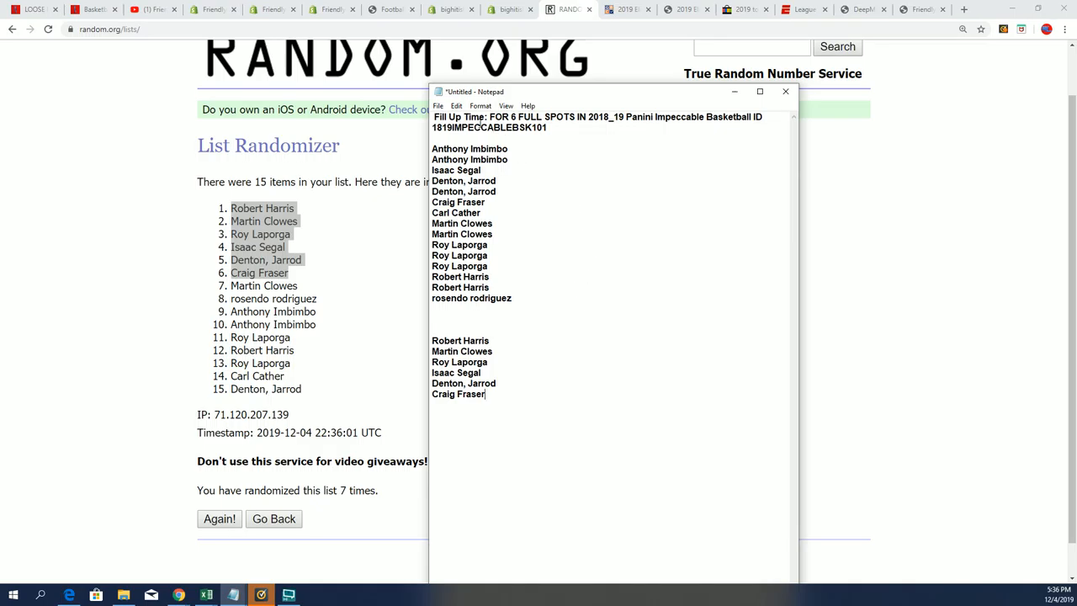
{"action": "double_click", "coordinate": [486, 128]}
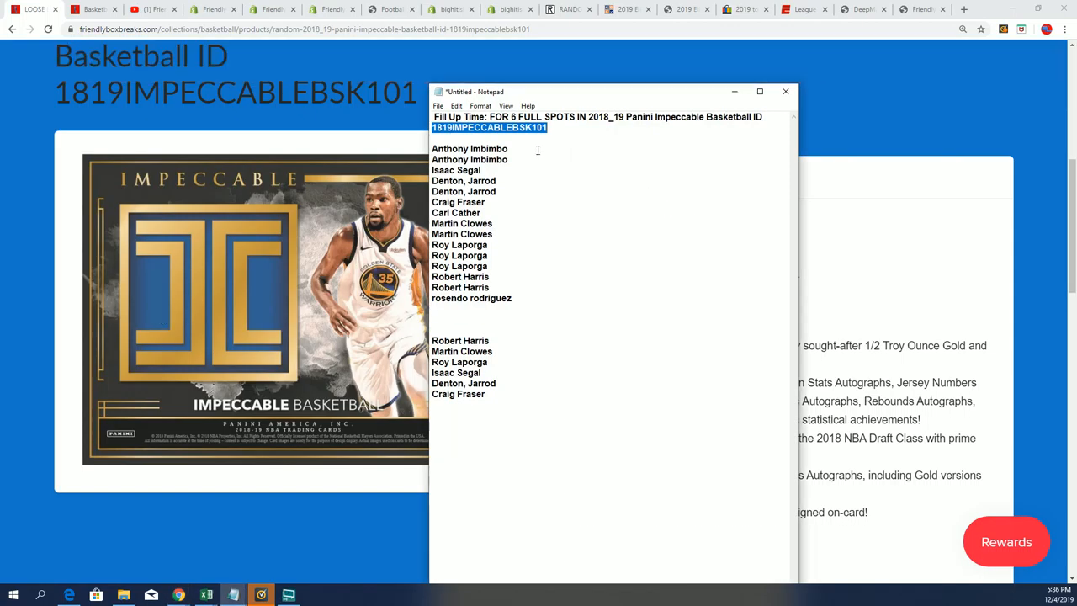
{"action": "left_click_drag", "start_coordinate": [431, 340], "coordinate": [495, 394]}
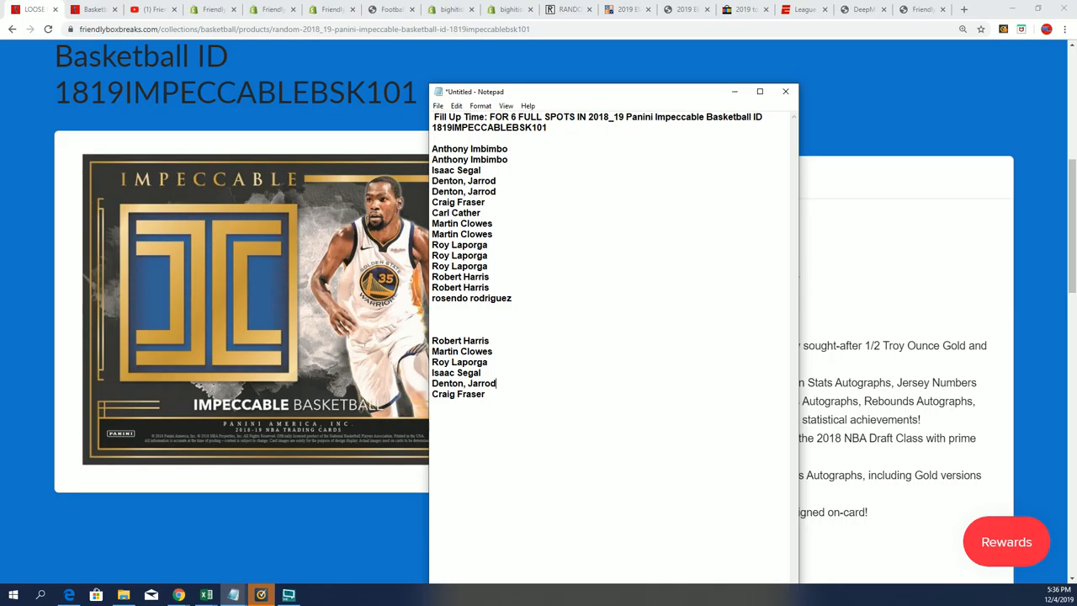
{"action": "mouse_move", "coordinate": [347, 281]}
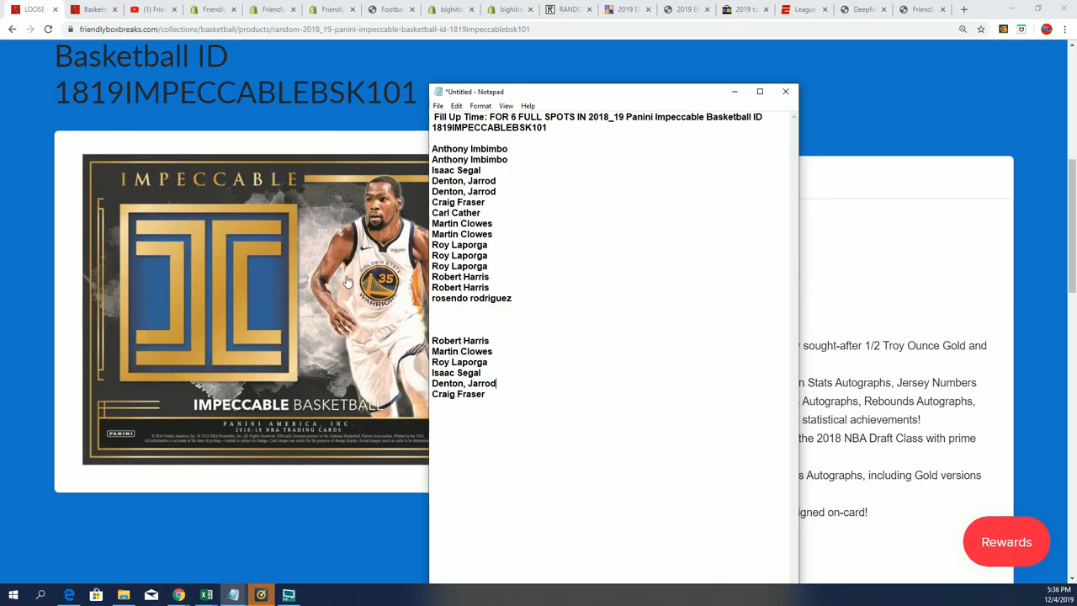